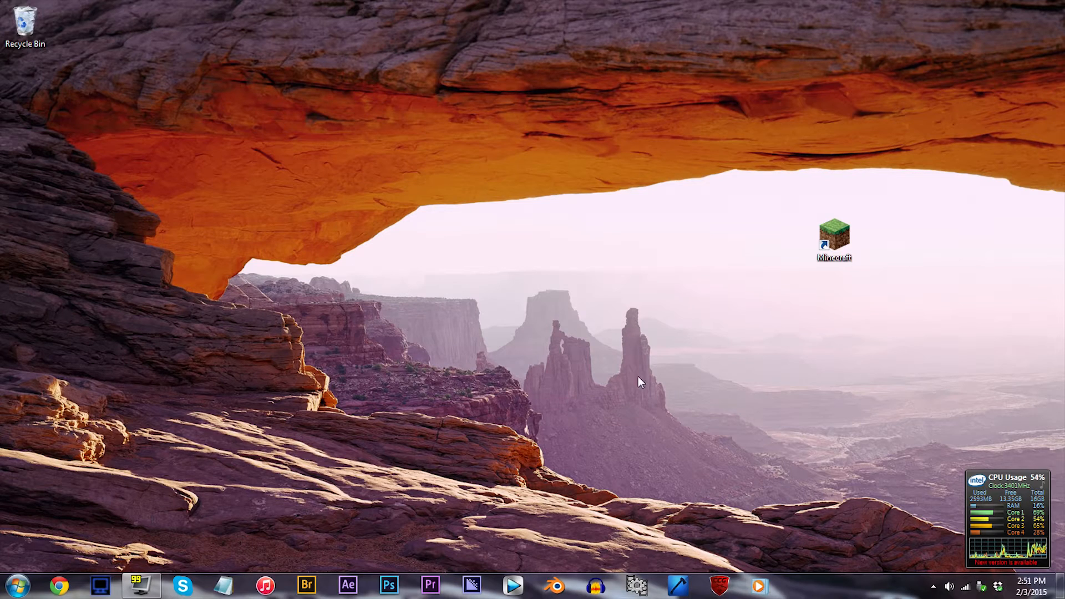
{"action": "mouse_move", "coordinate": [244, 239]}
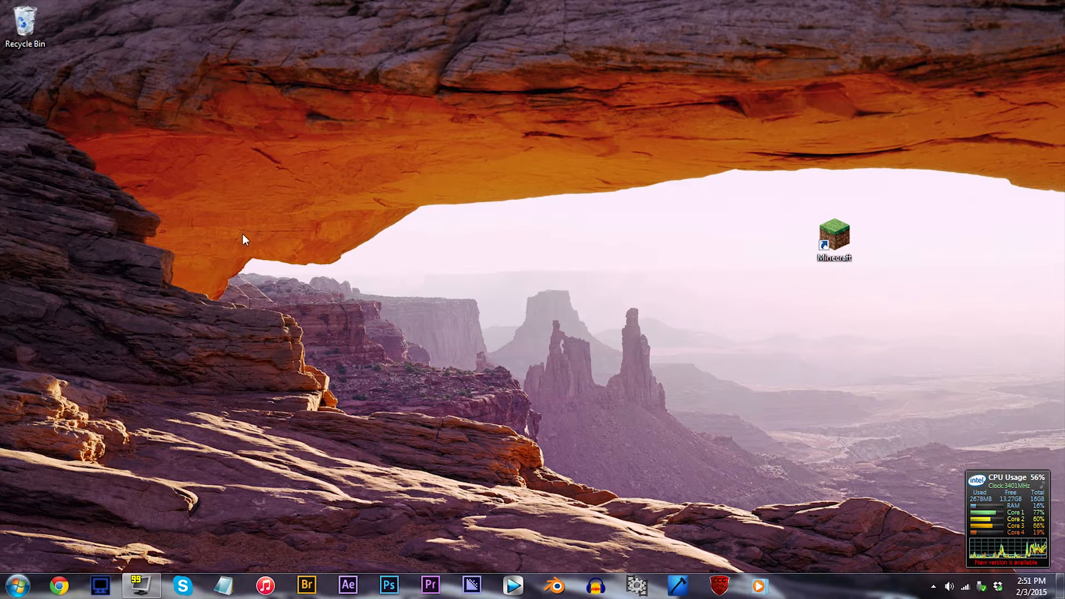
{"action": "mouse_move", "coordinate": [585, 250]}
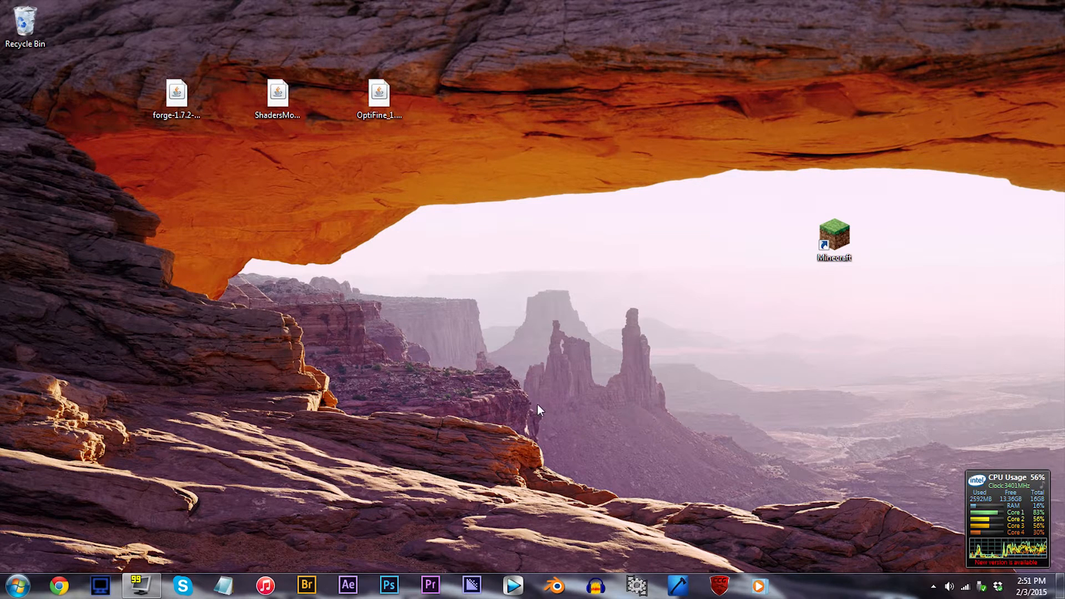
{"action": "mouse_move", "coordinate": [625, 340]}
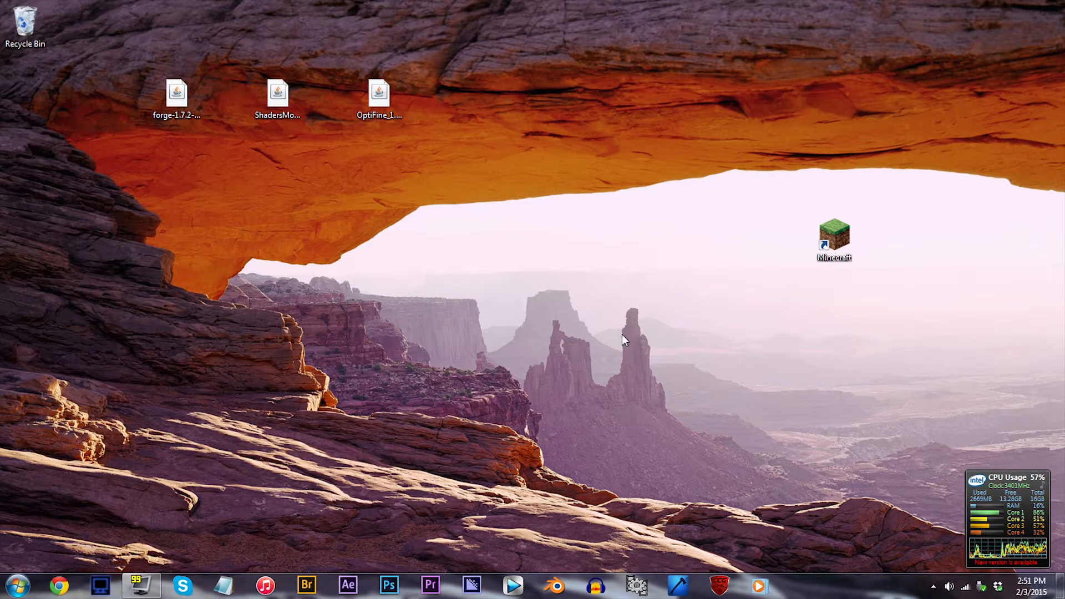
- Create a new launcher profile named '1.7.2 Rain Reflections'
{"action": "double_click", "coordinate": [833, 234]}
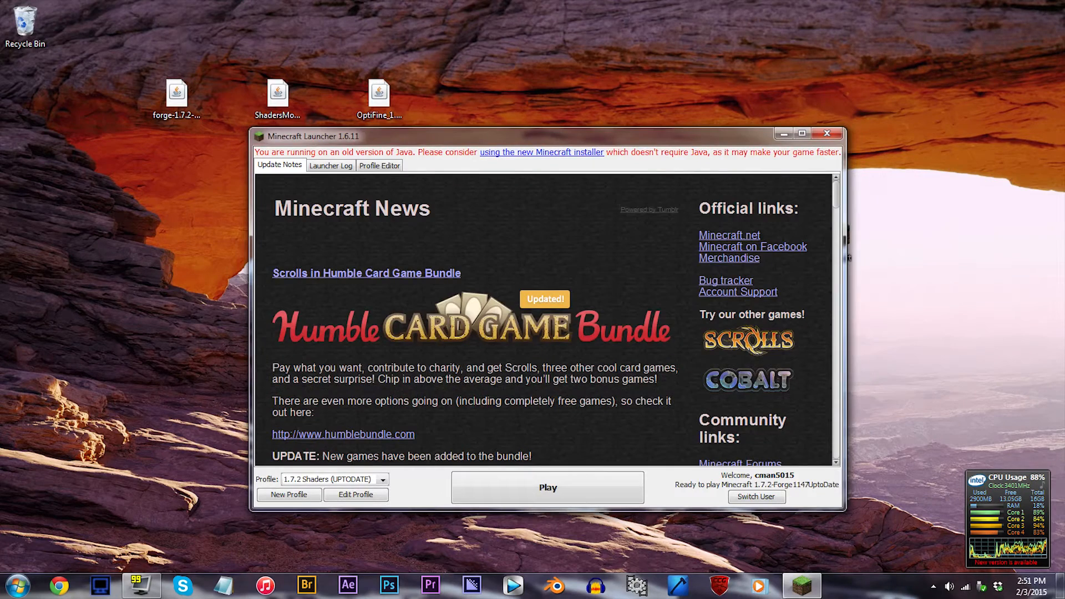
{"action": "left_click", "coordinate": [356, 494]}
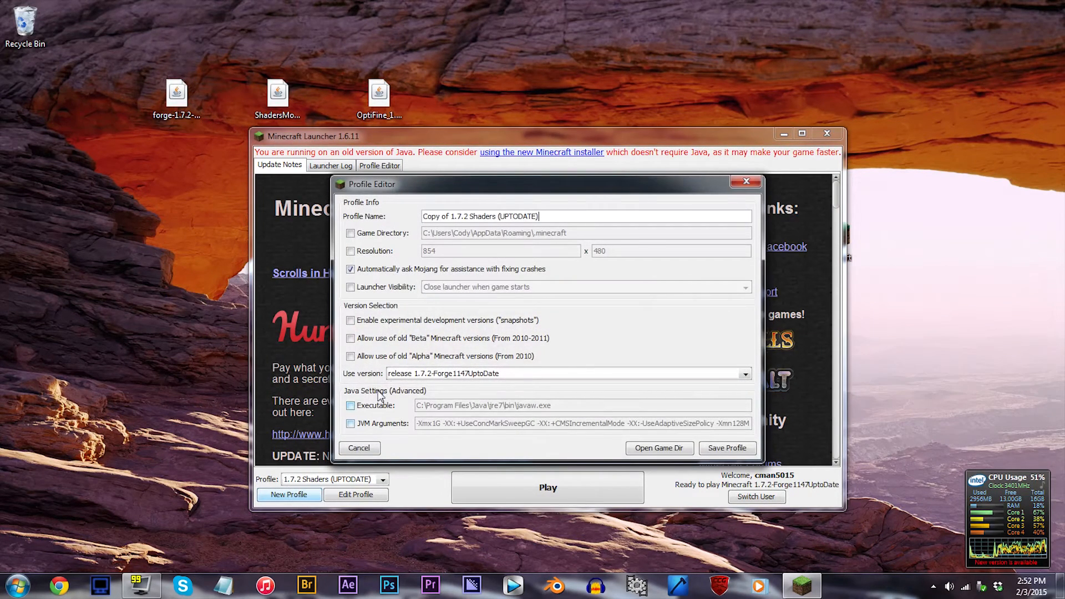
{"action": "triple_click", "coordinate": [481, 216]}
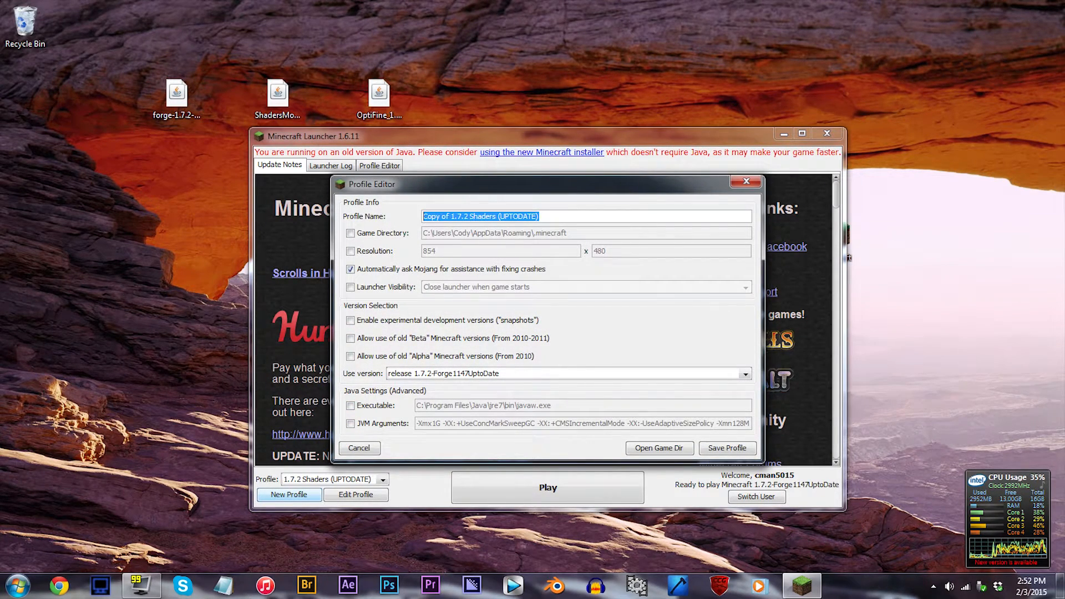
{"action": "type", "text": "1.7.2"}
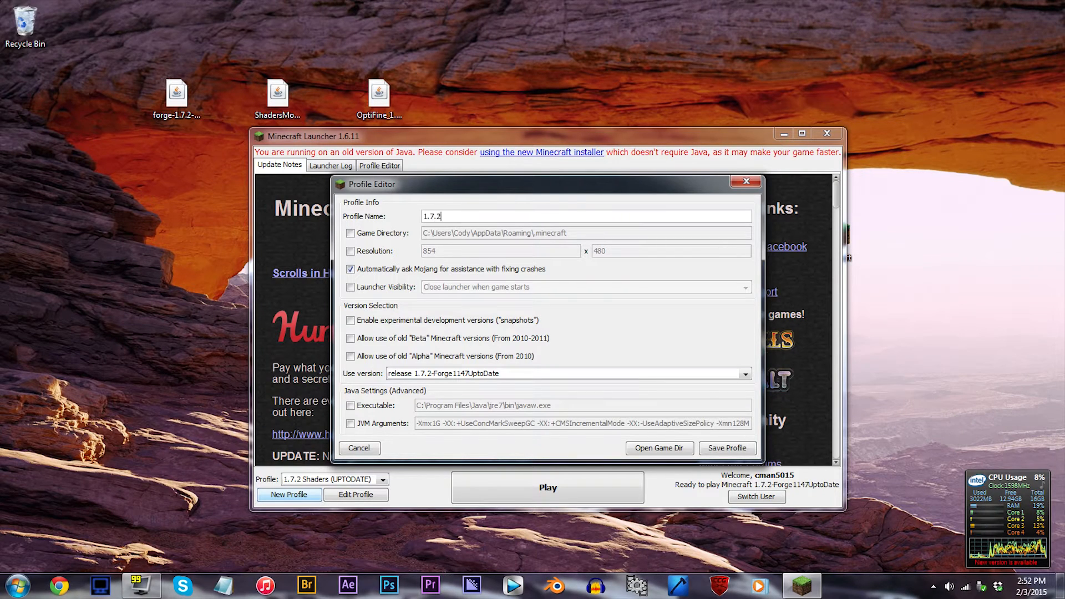
{"action": "type", "text": "Rain Reflections"}
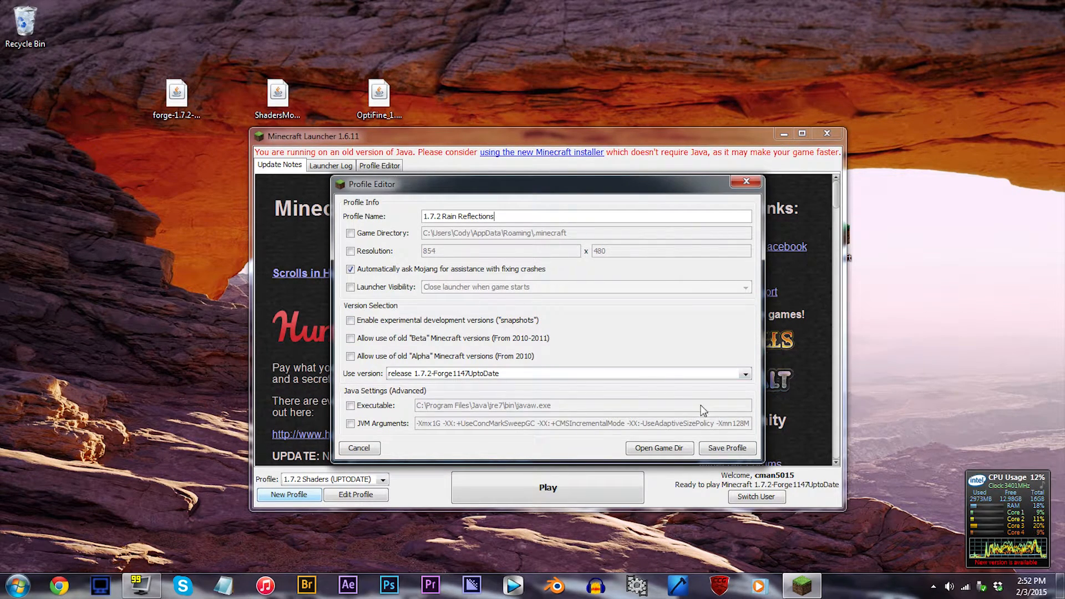
- Set the profile to release 1.7.2, select it and launch Minecraft
{"action": "left_click", "coordinate": [745, 374]}
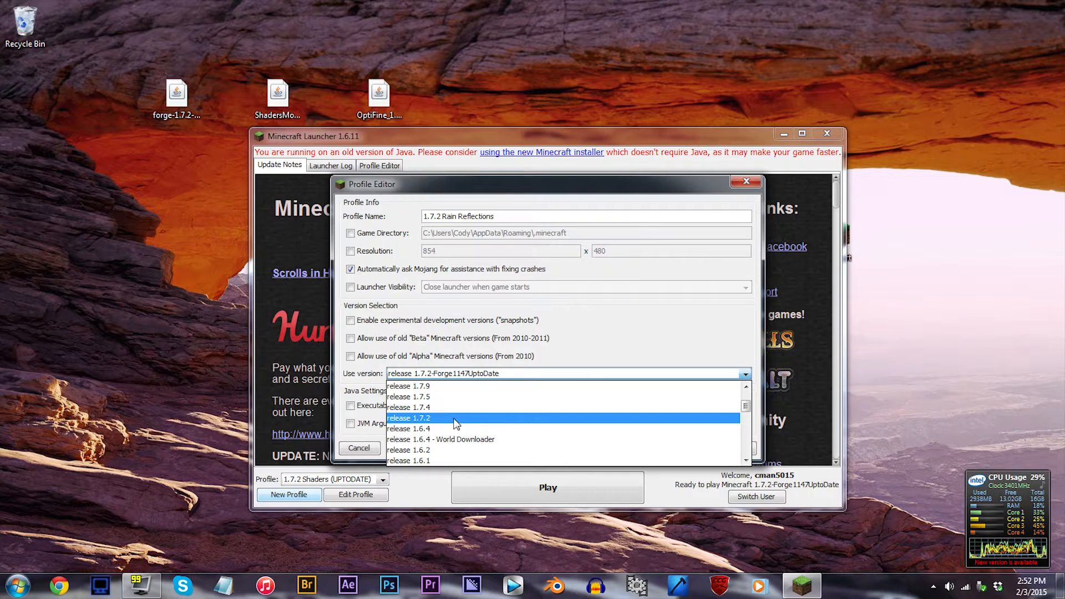
{"action": "left_click", "coordinate": [409, 419]}
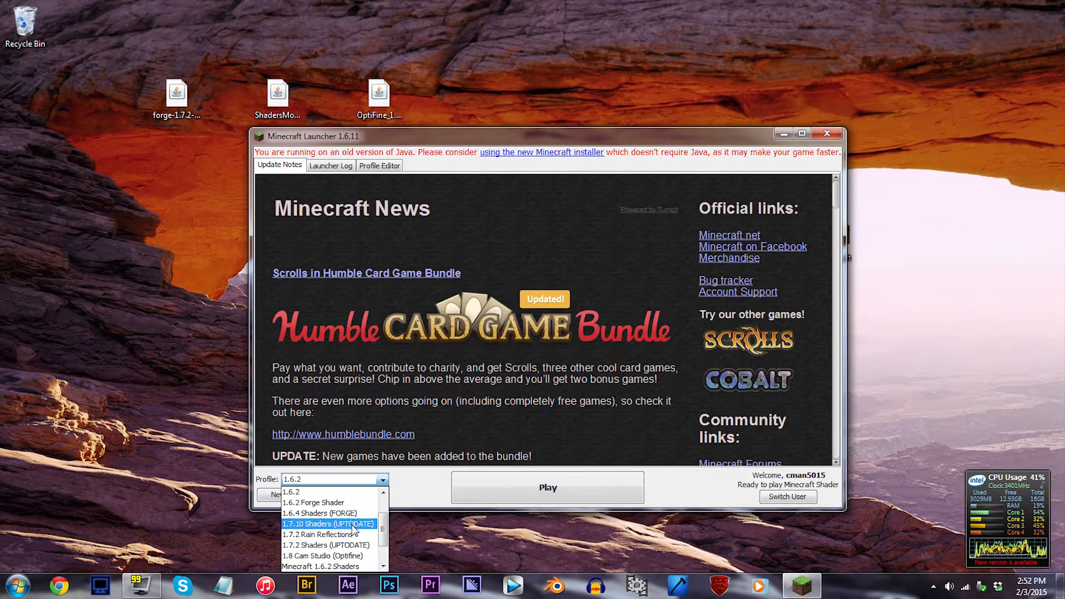
{"action": "left_click", "coordinate": [320, 535]}
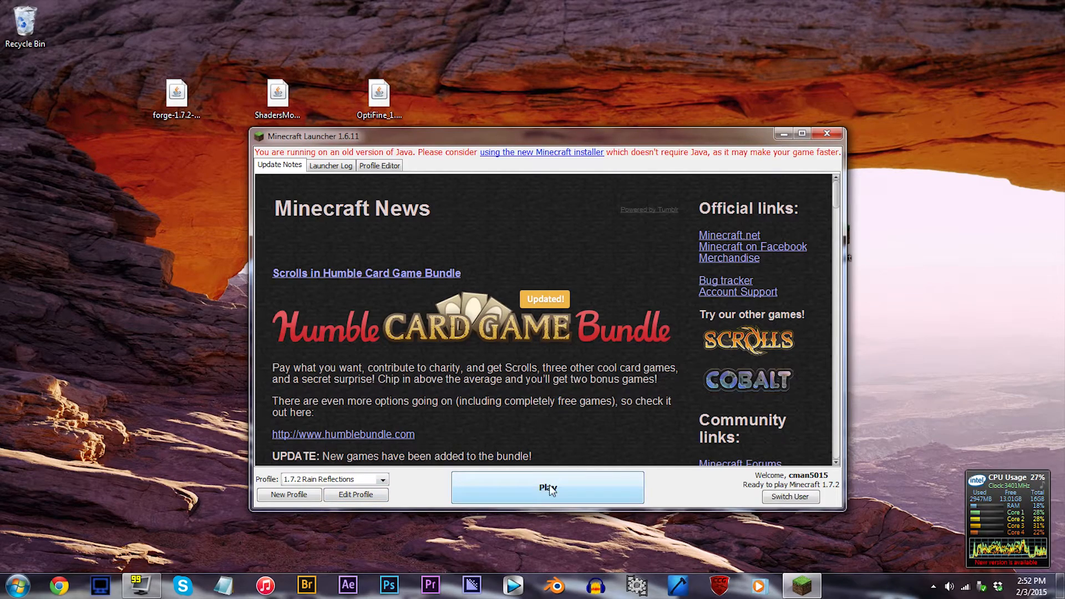
{"action": "left_click", "coordinate": [547, 487]}
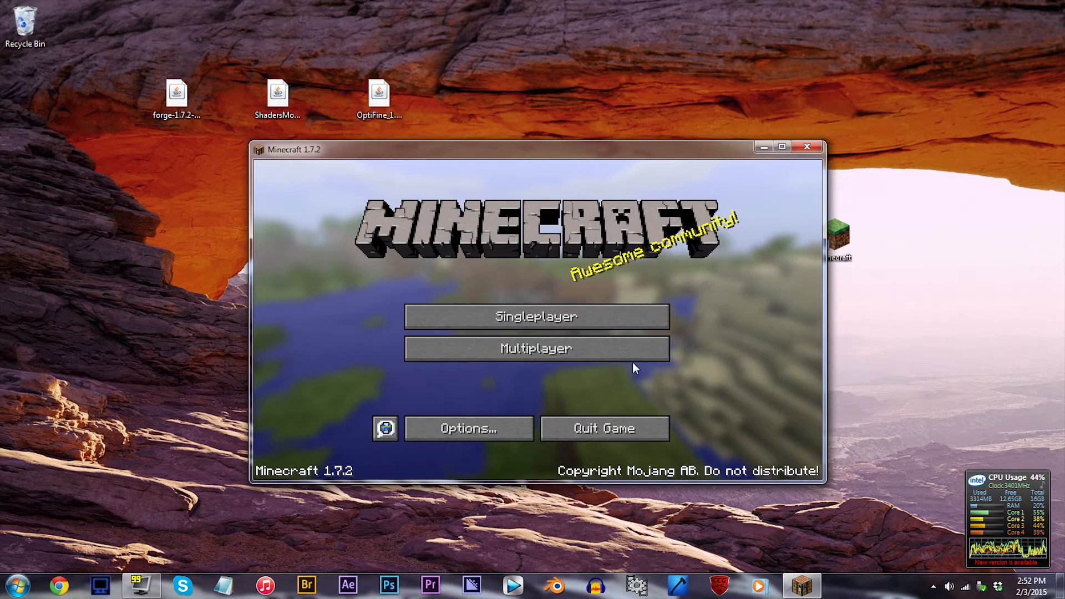
- Quit Minecraft and run the forge-1.7.2 installer to install the Forge 10.12.2.1147 client
{"action": "left_click", "coordinate": [807, 147]}
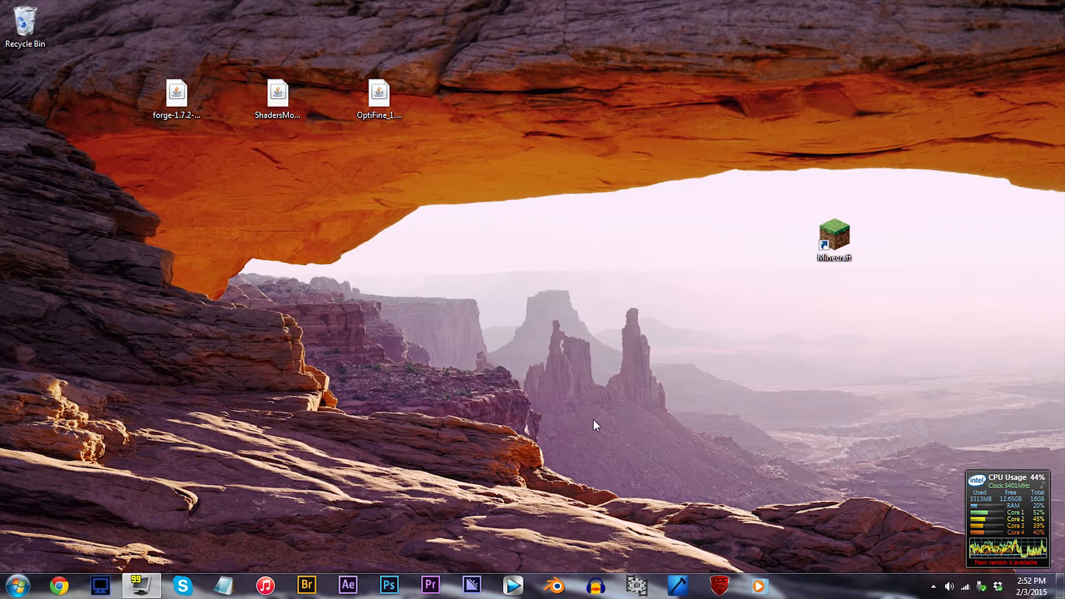
{"action": "left_click", "coordinate": [177, 92]}
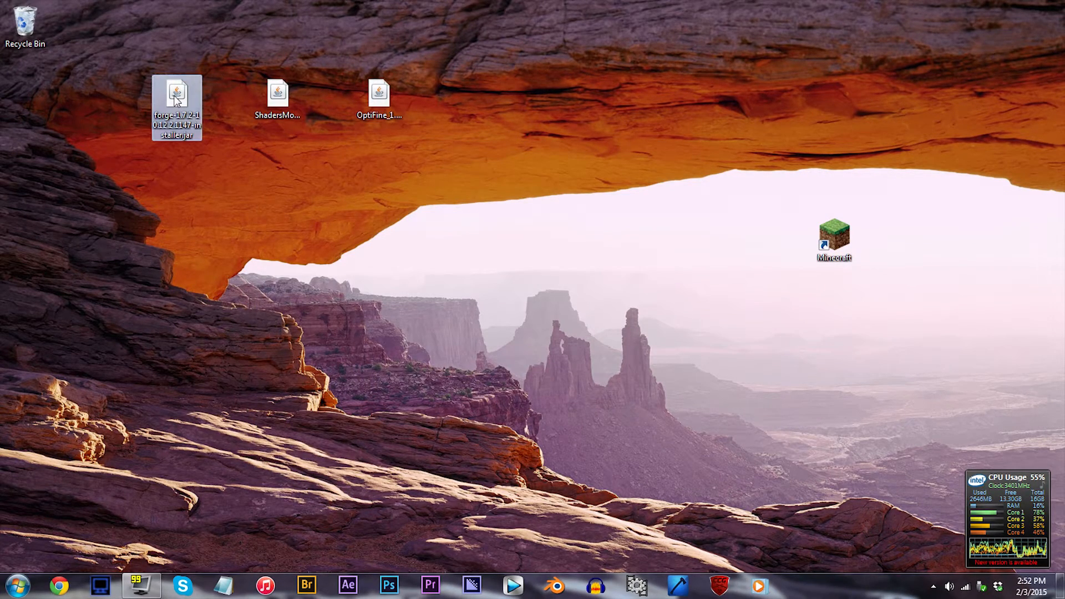
{"action": "double_click", "coordinate": [176, 105]}
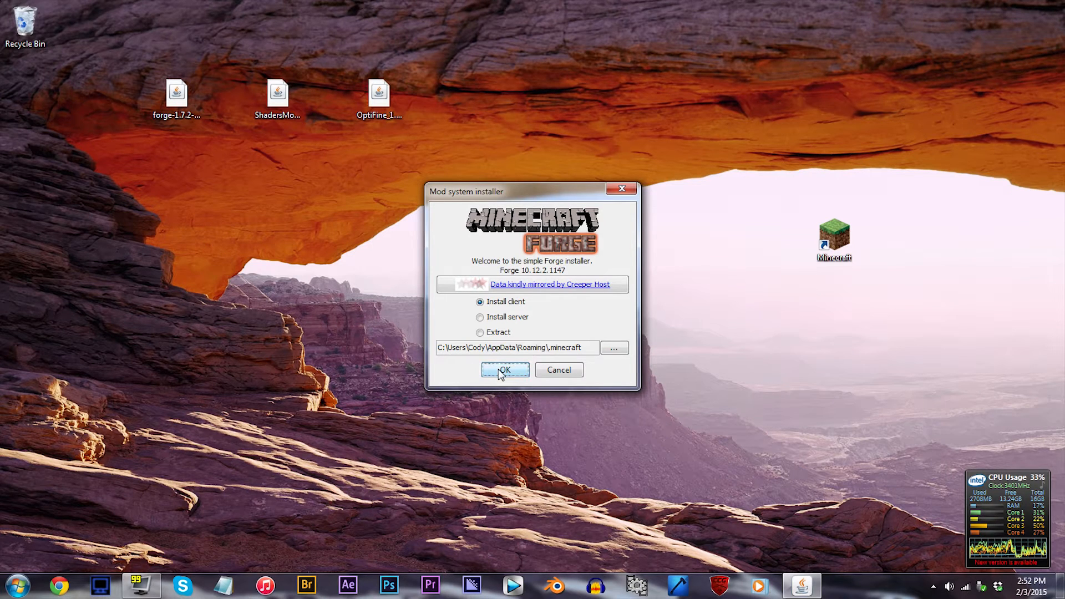
{"action": "left_click", "coordinate": [504, 370]}
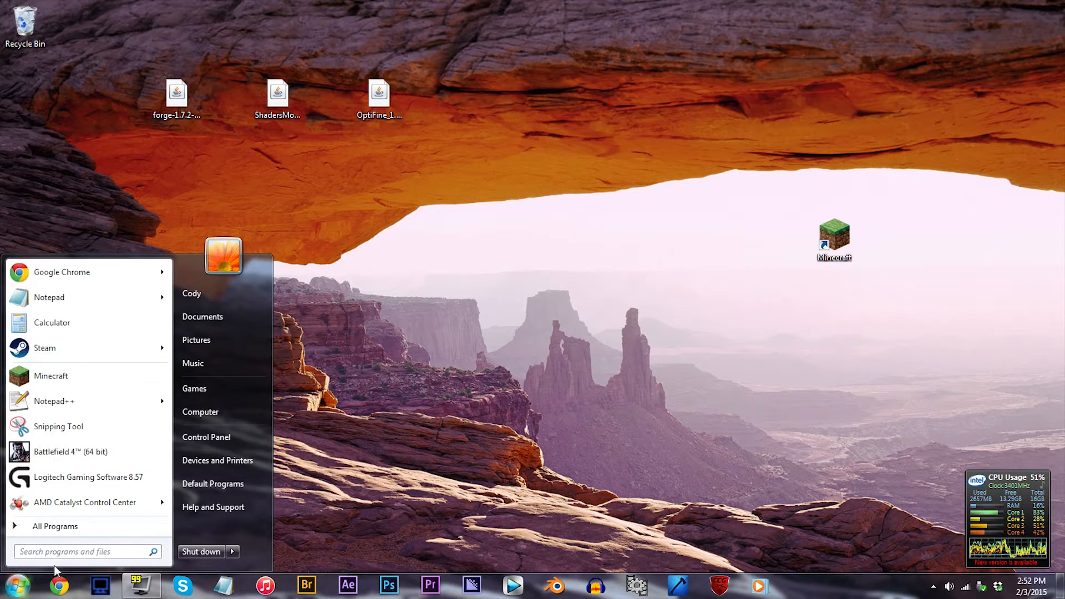
- Reach the .minecraft\mods folder via Run and %appdata%
{"action": "type", "text": "run"}
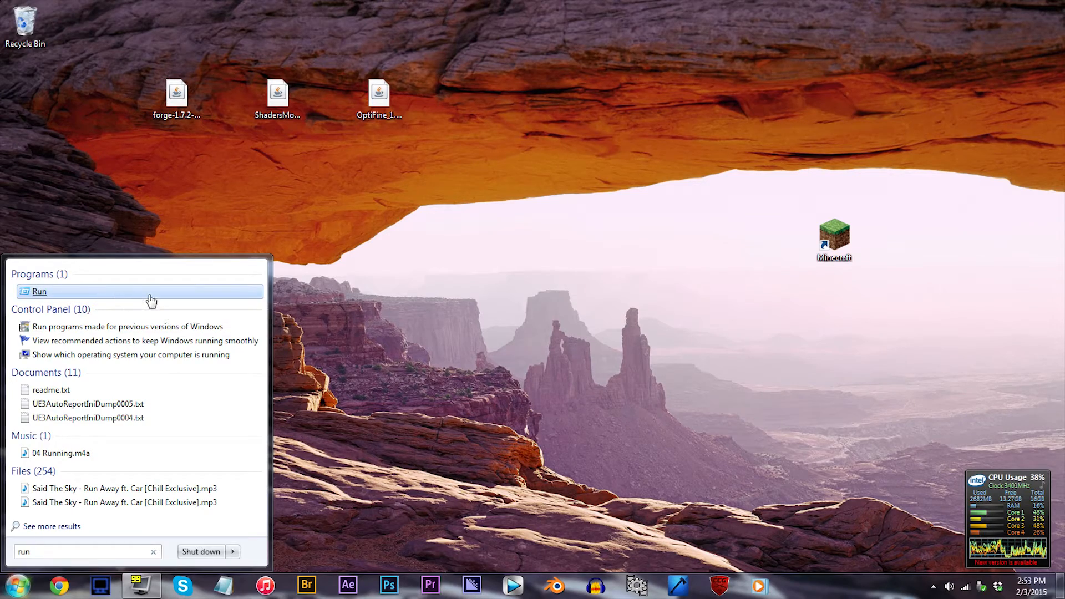
{"action": "left_click", "coordinate": [39, 291]}
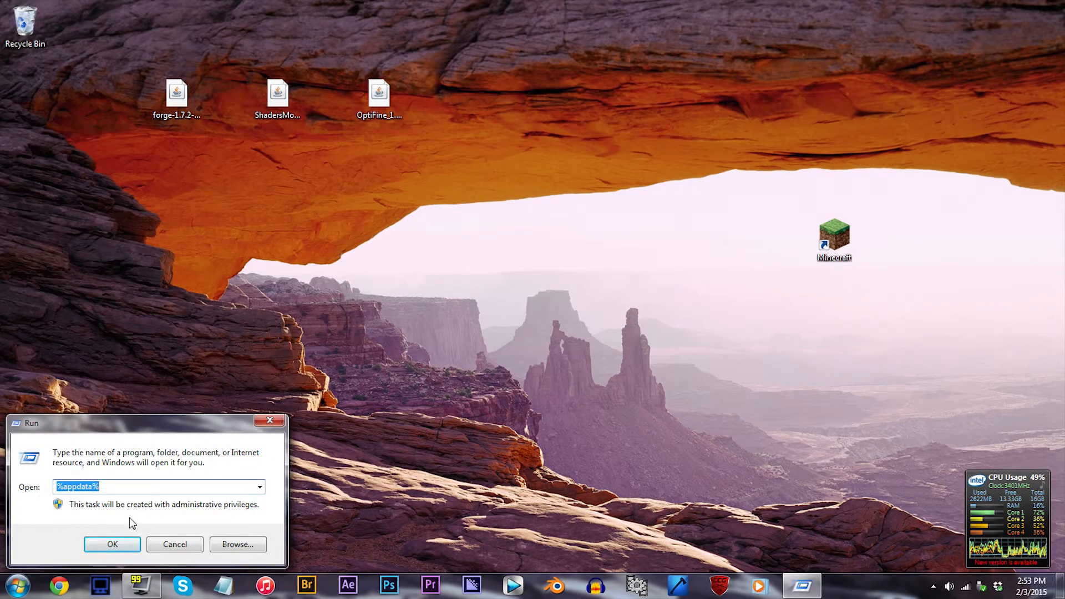
{"action": "left_click", "coordinate": [112, 544]}
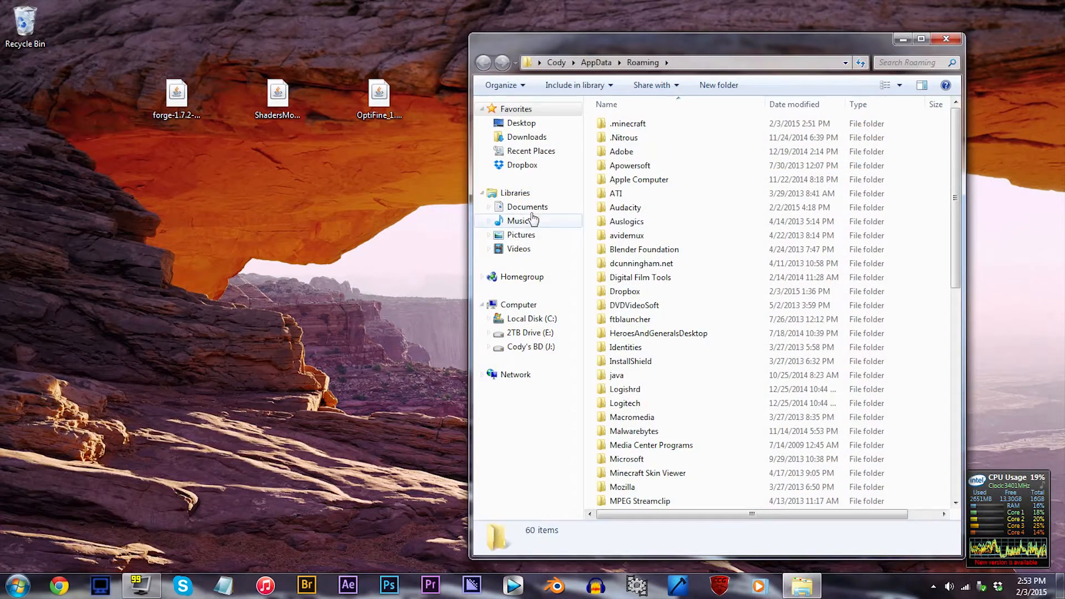
{"action": "double_click", "coordinate": [628, 123]}
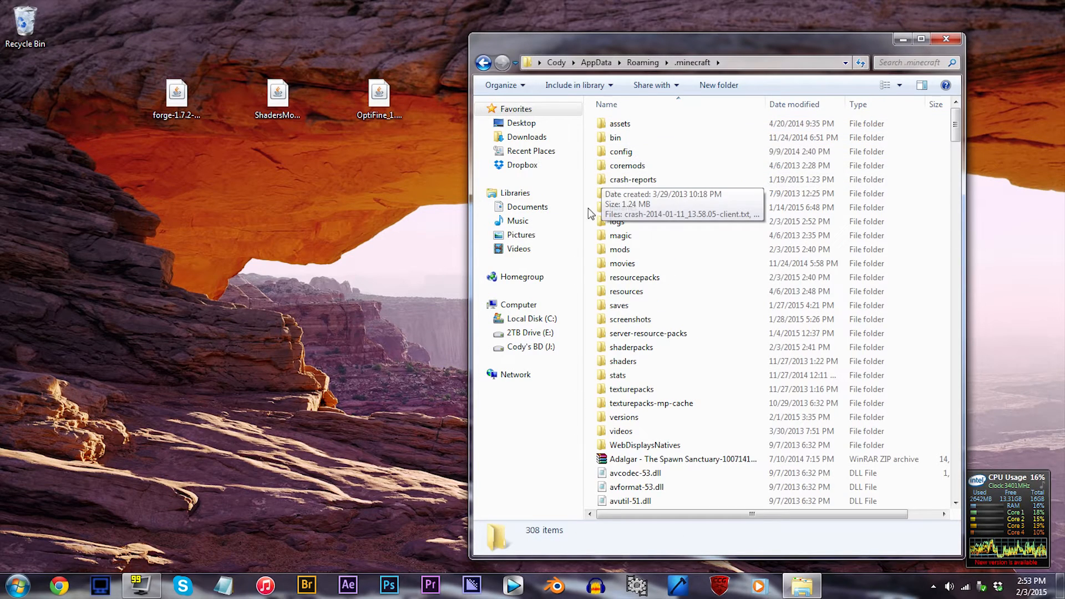
{"action": "double_click", "coordinate": [620, 249]}
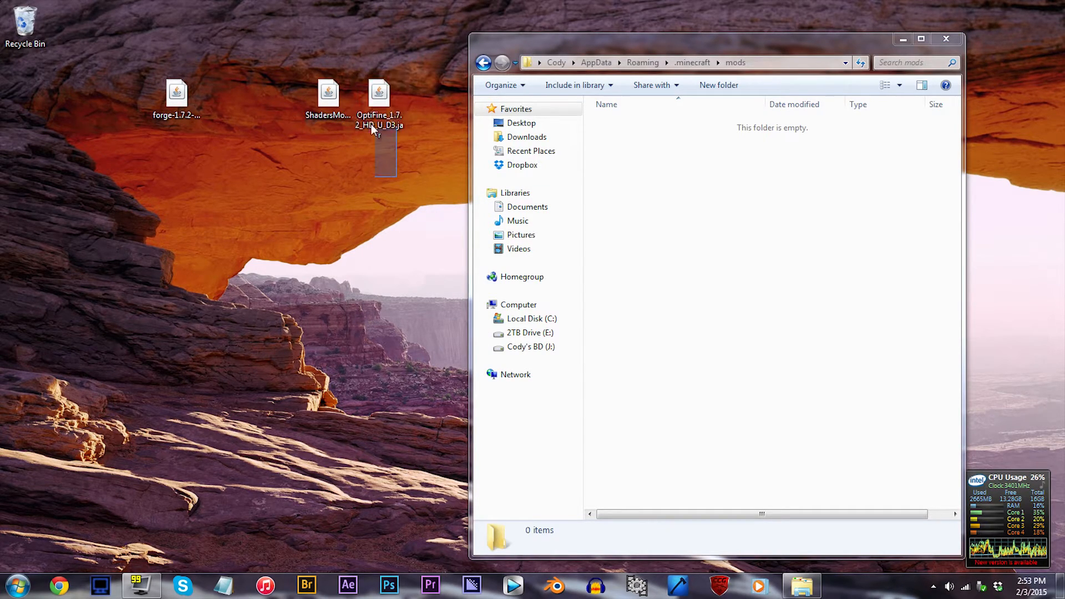
- Move the OptiFine and ShadersModCore jars into mods and close Explorer
{"action": "left_click_drag", "start_coordinate": [329, 95], "coordinate": [694, 241]}
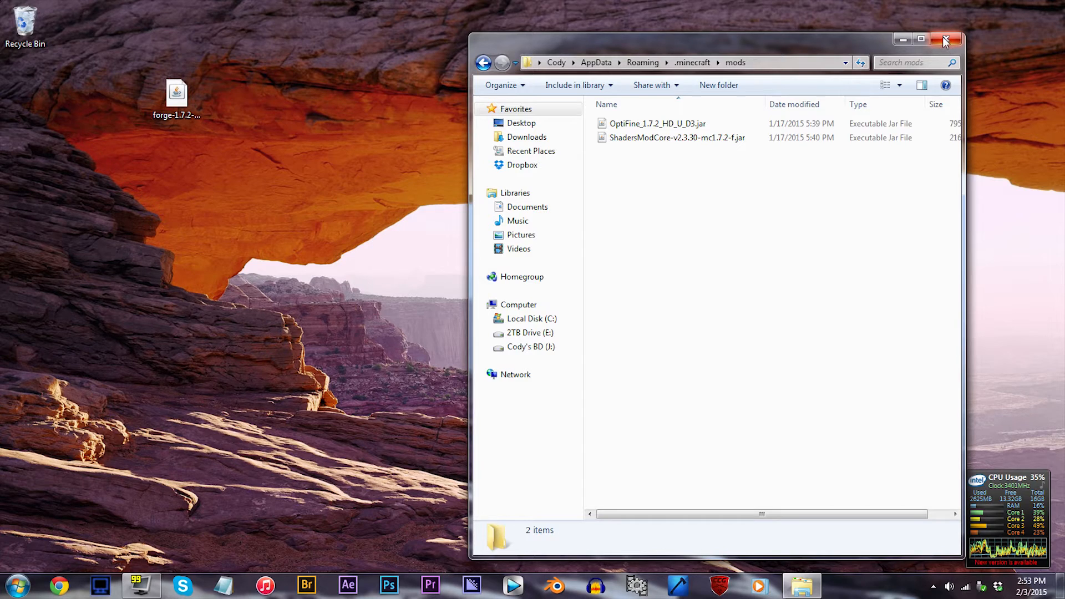
{"action": "left_click", "coordinate": [951, 40]}
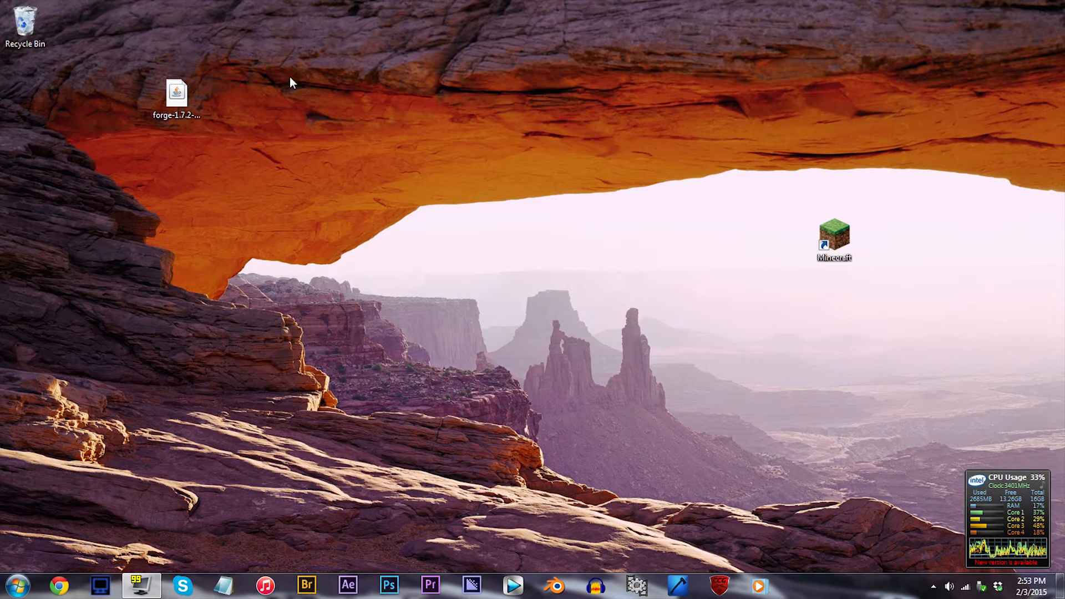
{"action": "mouse_move", "coordinate": [702, 197]}
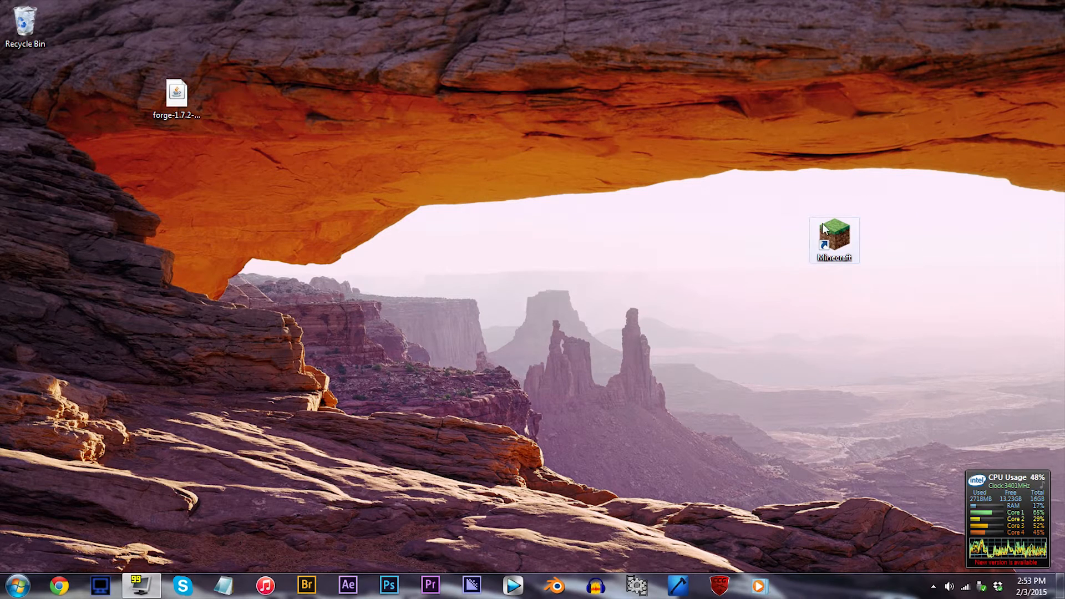
- Switch the 1.7.2 Rain Reflections profile to release 1.7.2-Forge10.12.2.1147 and save it
{"action": "double_click", "coordinate": [834, 238]}
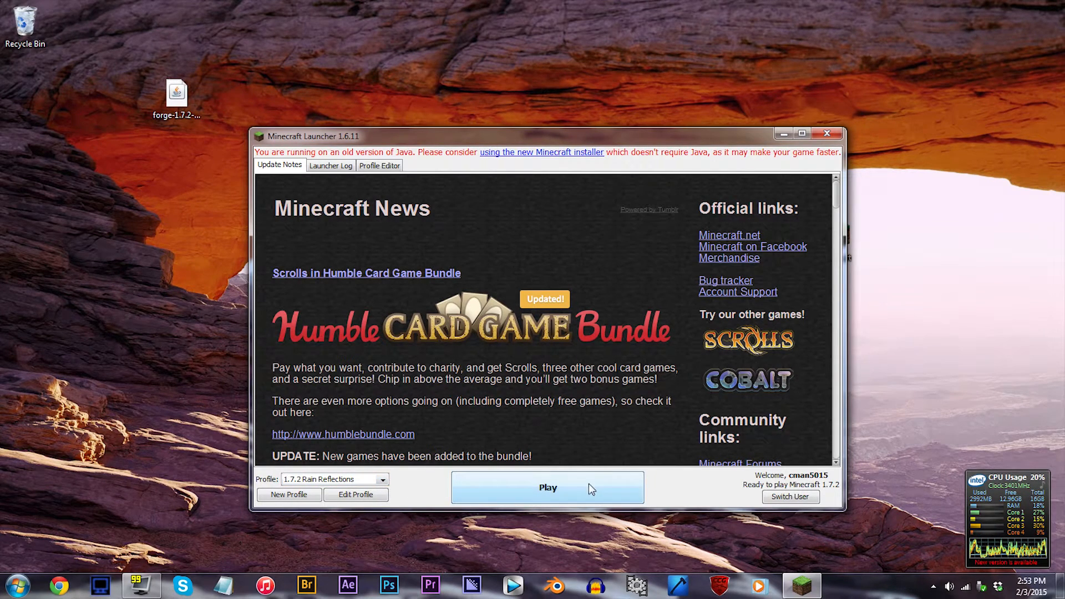
{"action": "left_click", "coordinate": [355, 494]}
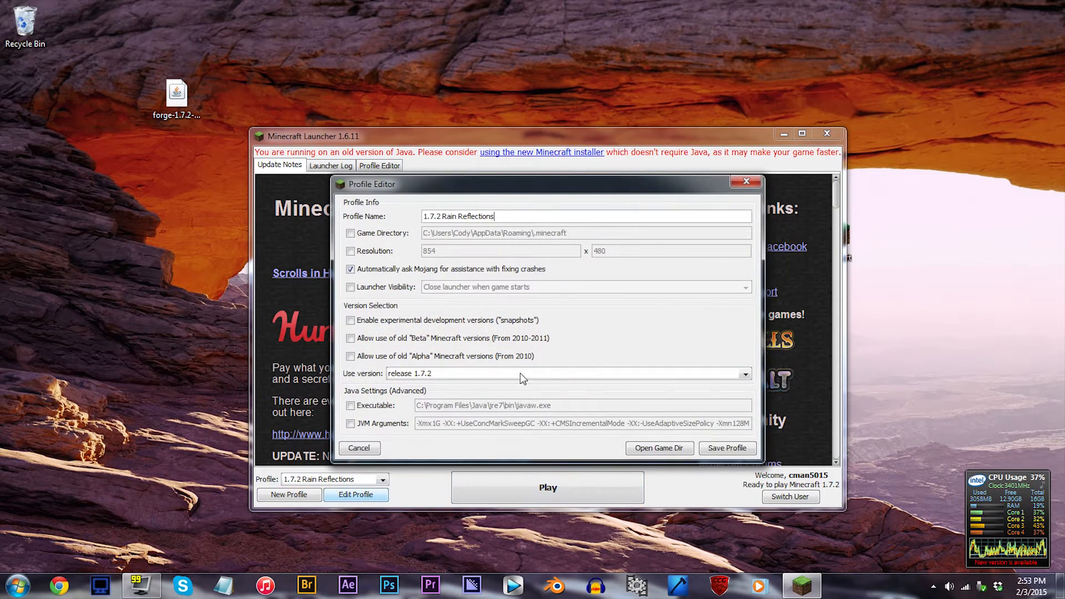
{"action": "left_click", "coordinate": [745, 373]}
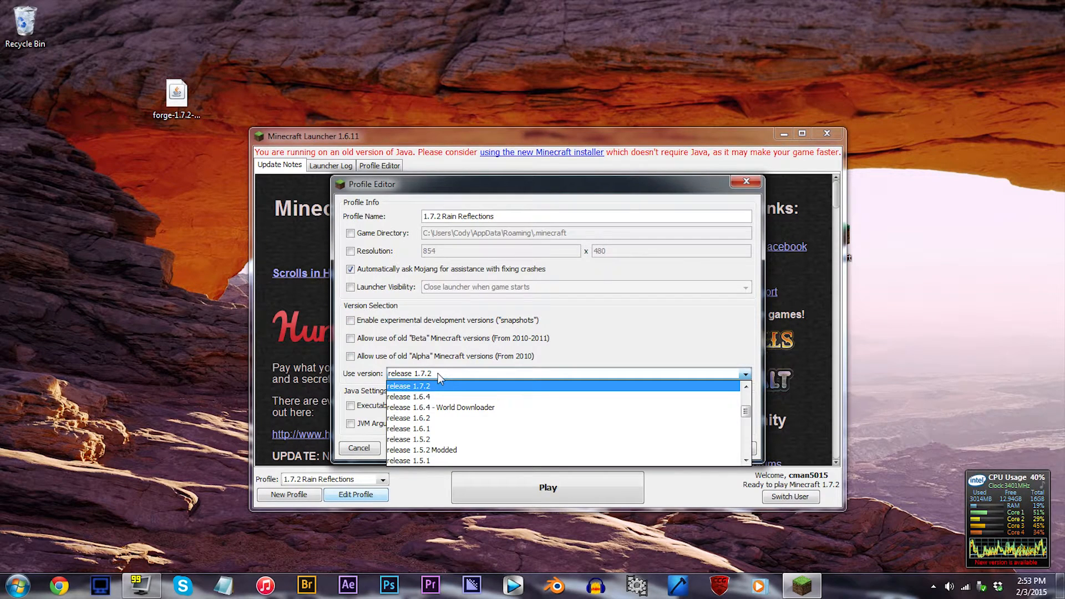
{"action": "scroll", "scroll_direction": "down", "scroll_amount": 3}
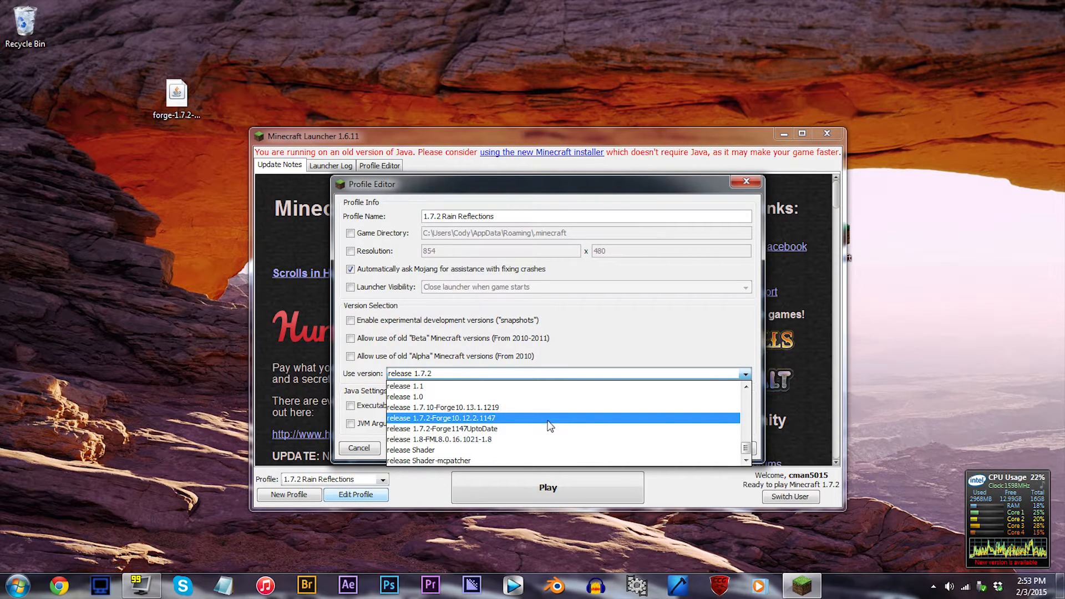
{"action": "left_click", "coordinate": [441, 418]}
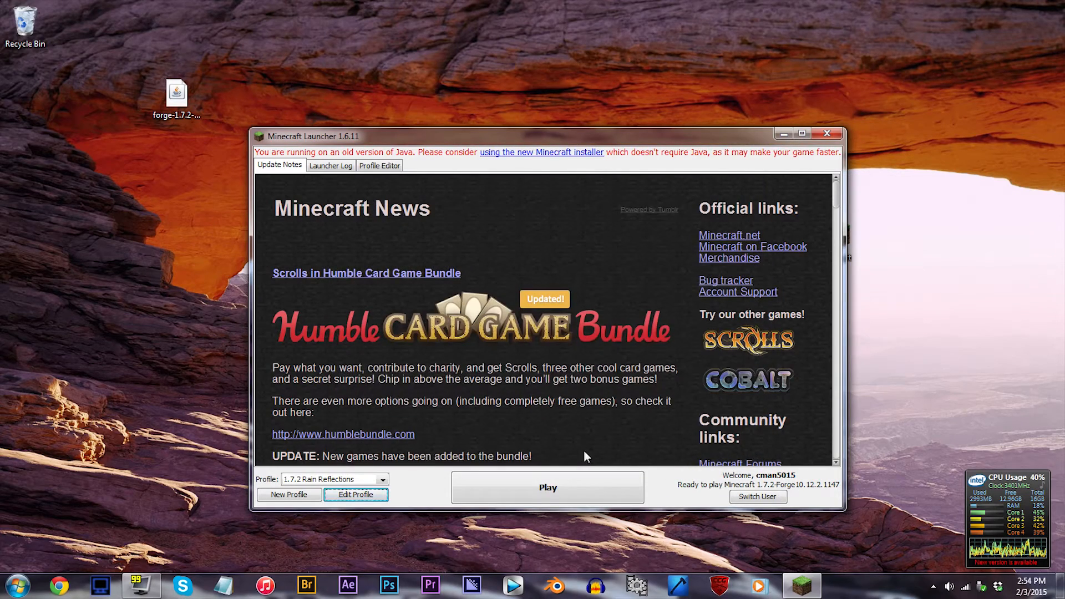
{"action": "left_click", "coordinate": [547, 487]}
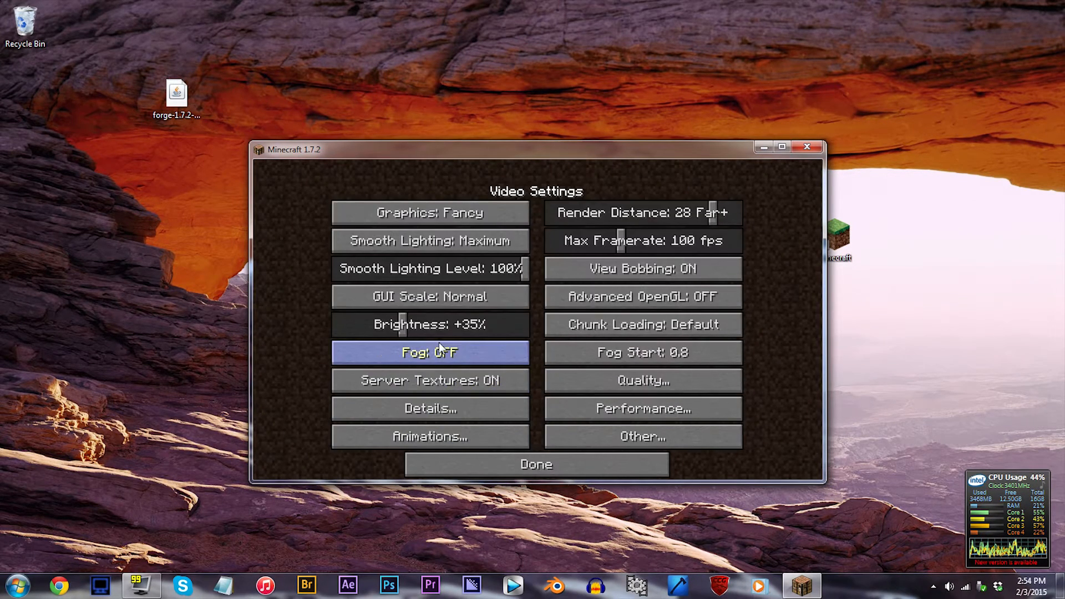
- Leave Video Settings and close the Options screen with Done
{"action": "left_click", "coordinate": [536, 464]}
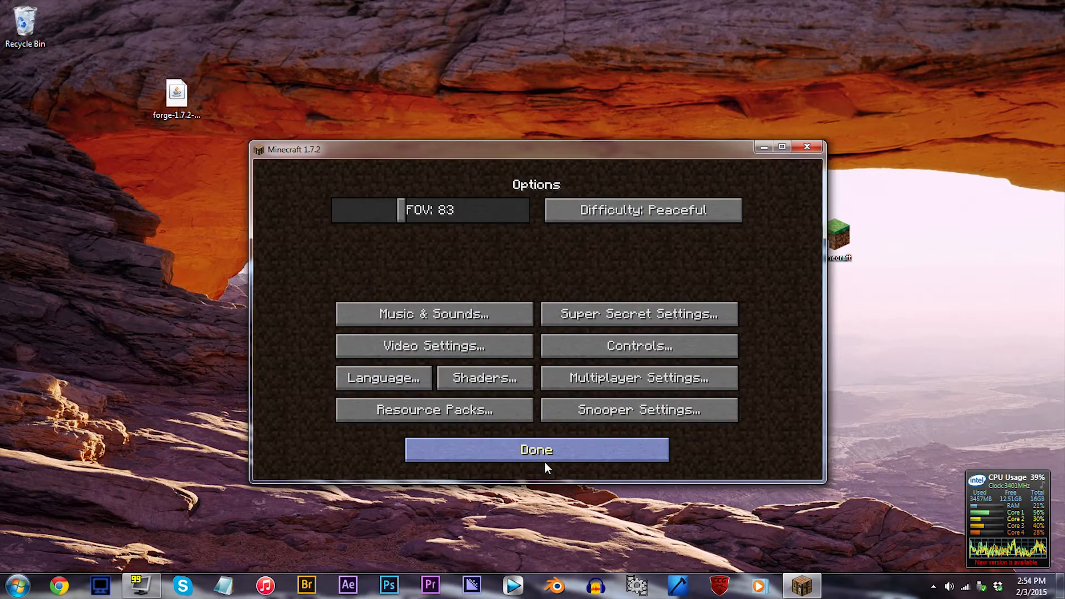
{"action": "left_click", "coordinate": [536, 449]}
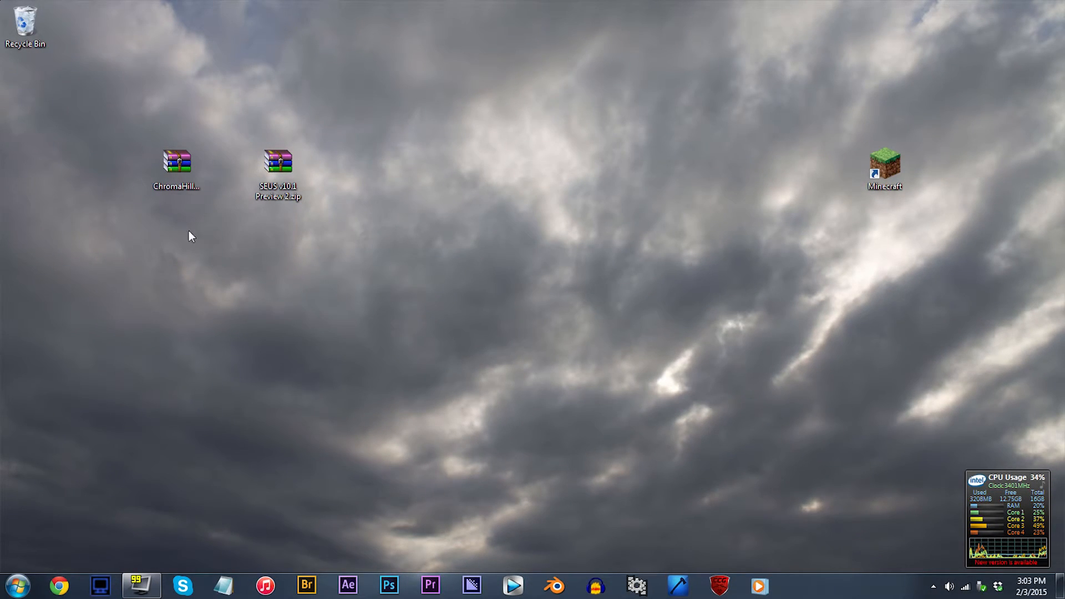
- Select the ChromaHills resource pack zip on the desktop
{"action": "left_click", "coordinate": [177, 161]}
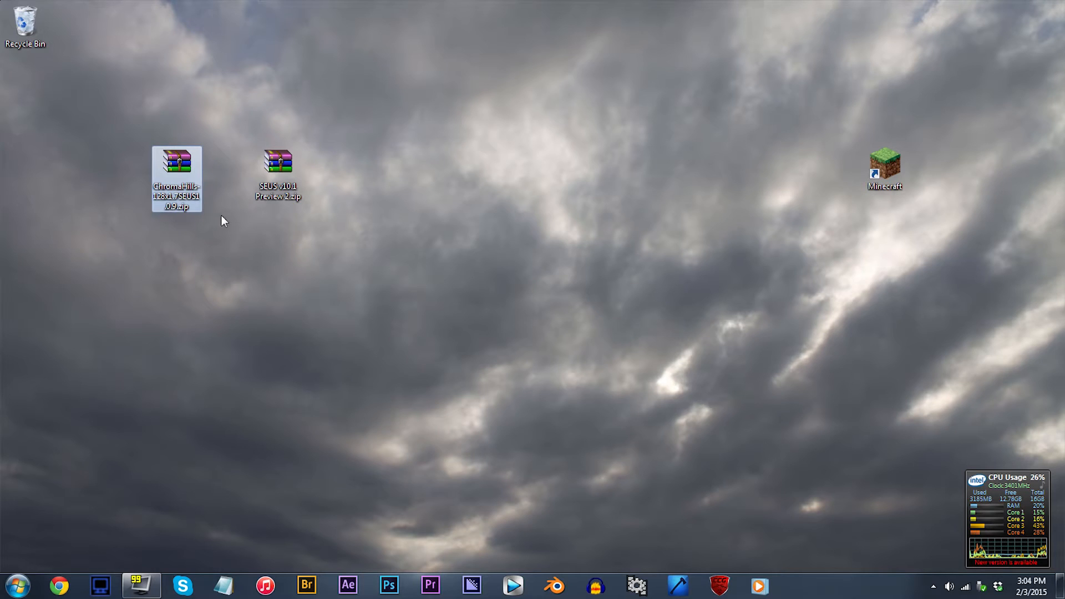
{"action": "mouse_move", "coordinate": [156, 244]}
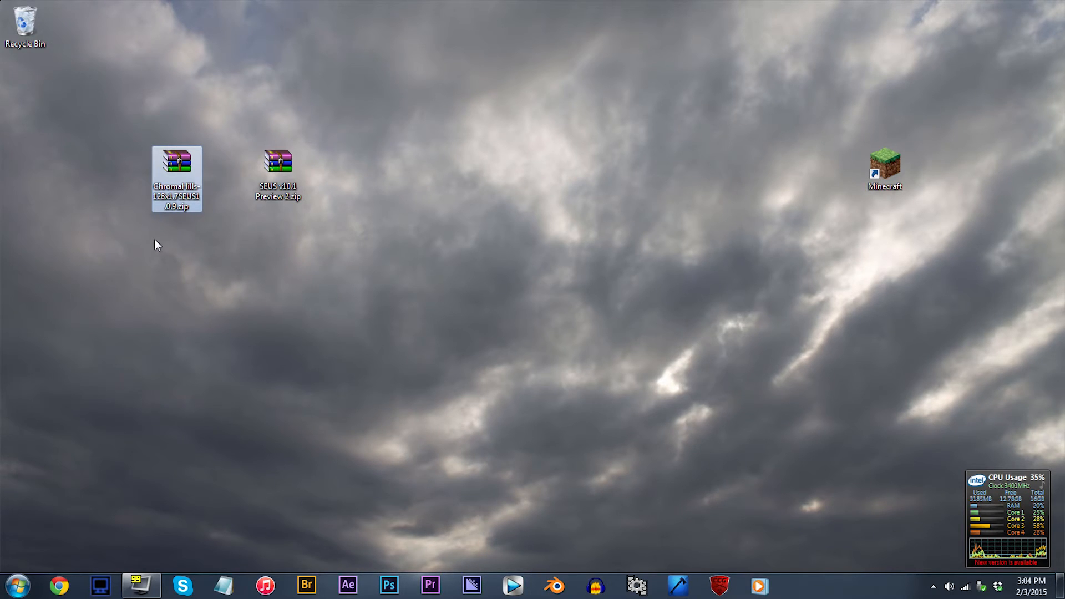
{"action": "mouse_move", "coordinate": [364, 160]}
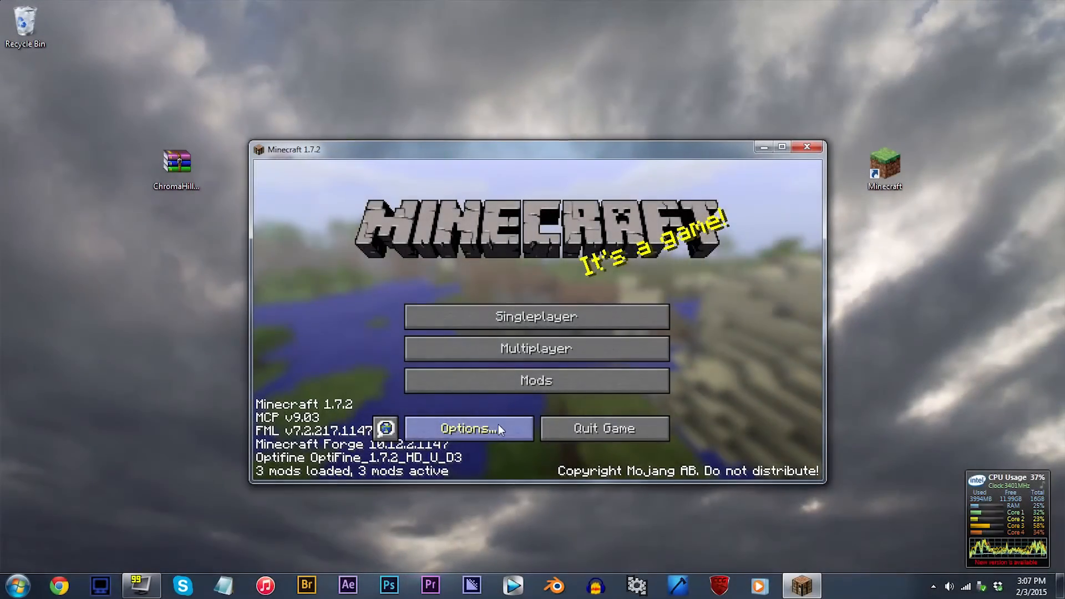
- Add the ChromaHills zip to the resource pack folder and apply it via Options > Resource Packs
{"action": "left_click", "coordinate": [467, 429]}
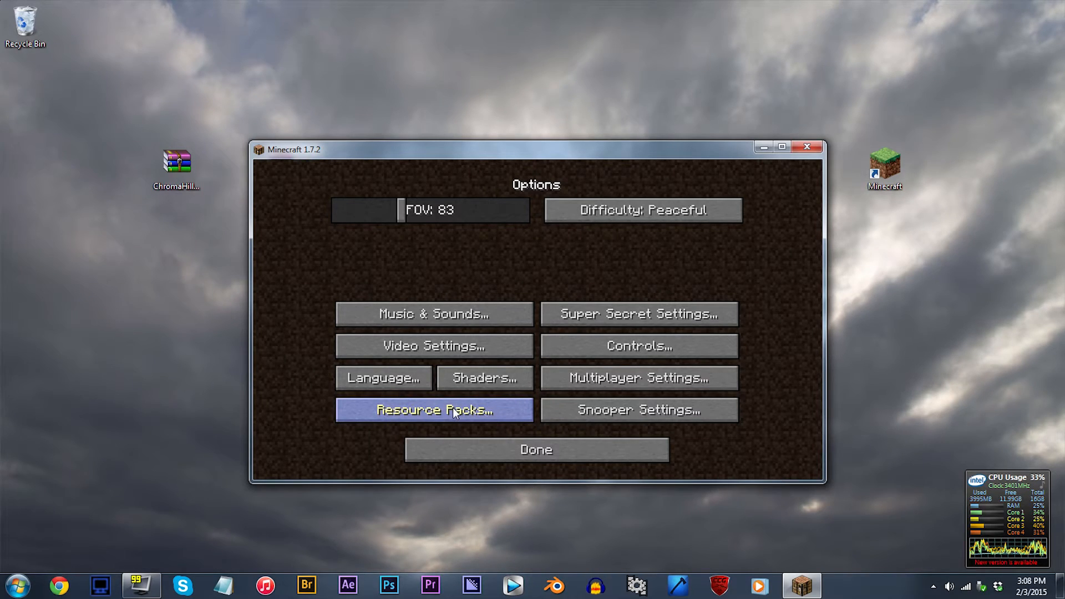
{"action": "left_click", "coordinate": [433, 409]}
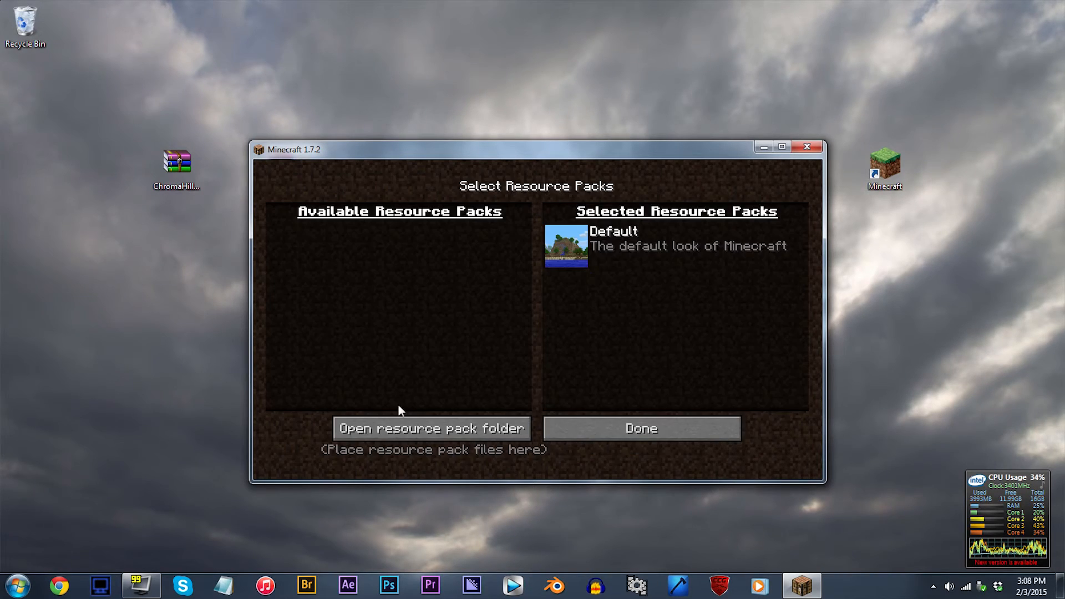
{"action": "left_click_drag", "start_coordinate": [534, 150], "coordinate": [542, 135]}
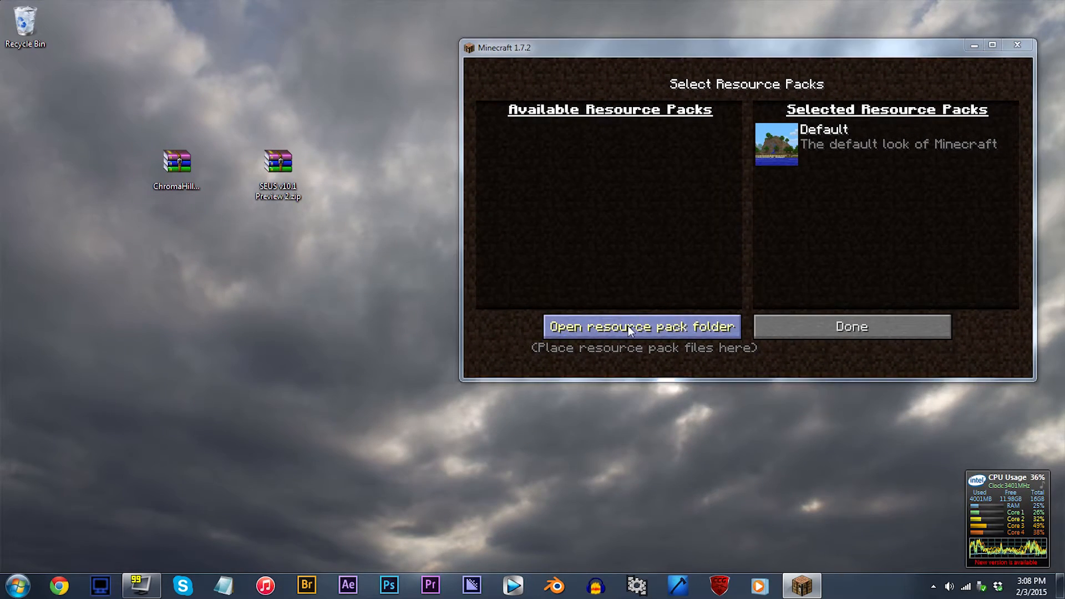
{"action": "left_click", "coordinate": [640, 326]}
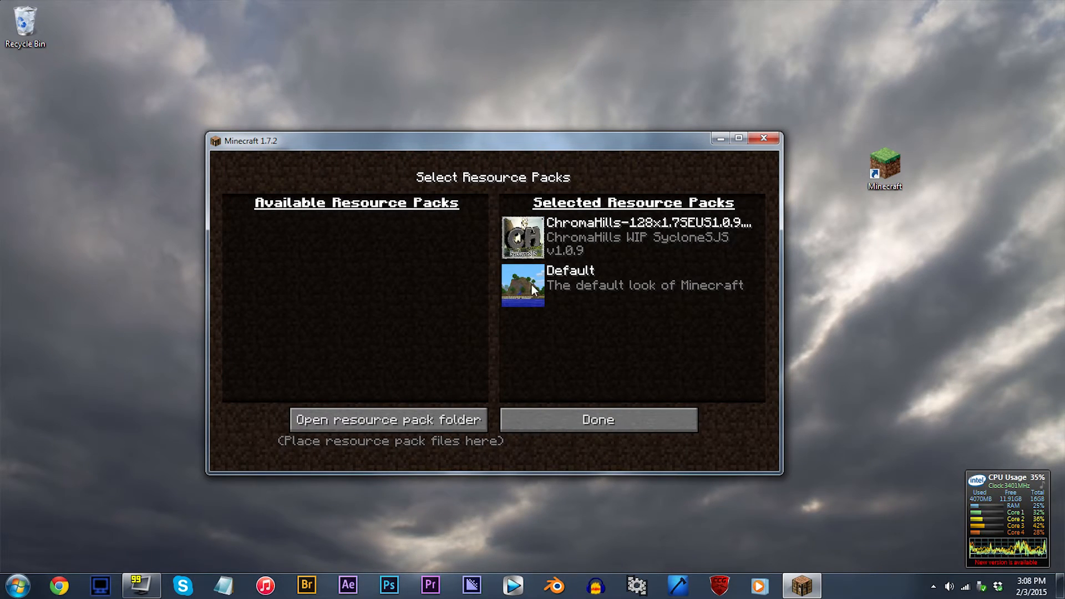
{"action": "left_click", "coordinate": [597, 419]}
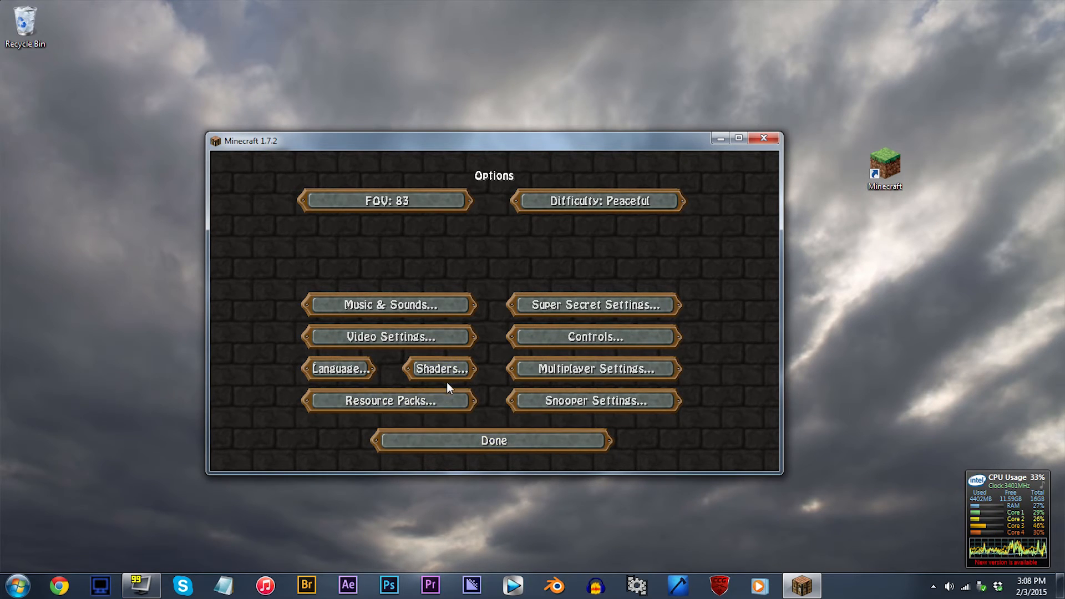
- Add the SEUS v10.1 Preview 2 zip to the shaderpacks folder and select it in Shaders
{"action": "left_click", "coordinate": [441, 369]}
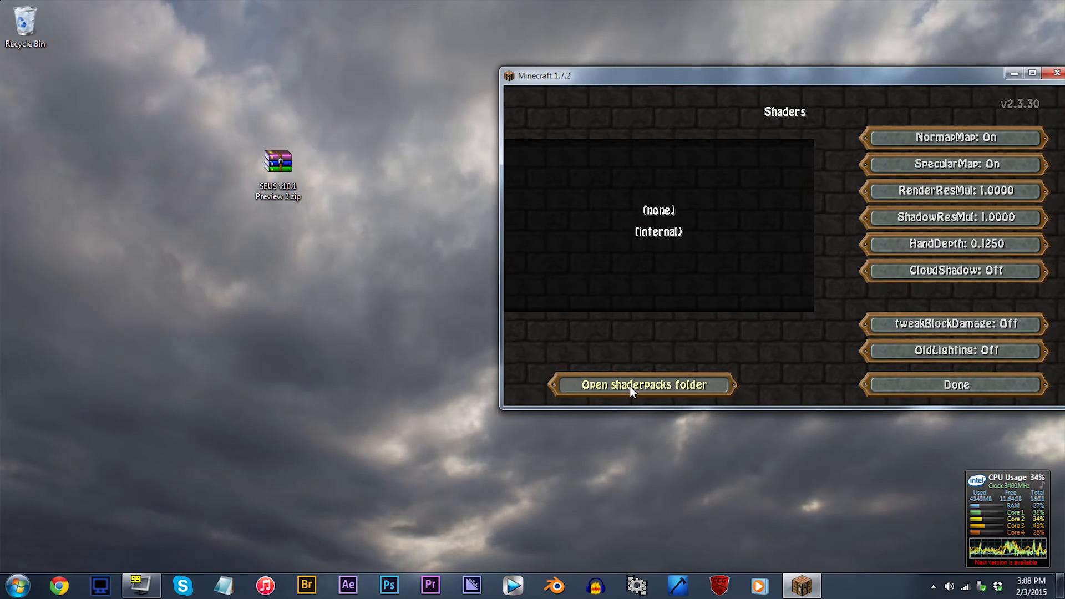
{"action": "left_click", "coordinate": [642, 385]}
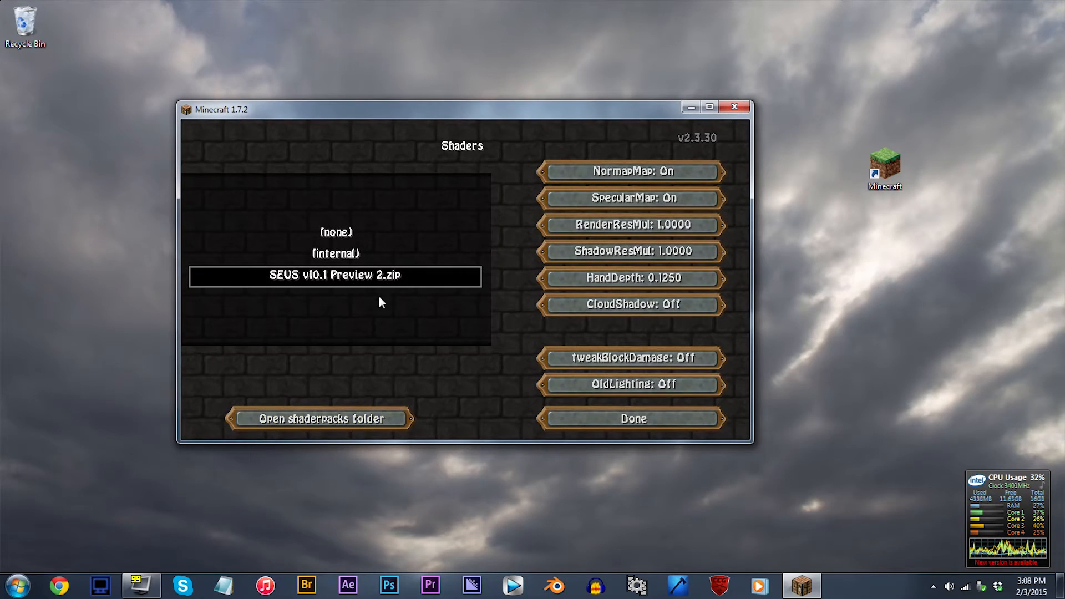
{"action": "left_click", "coordinate": [632, 418]}
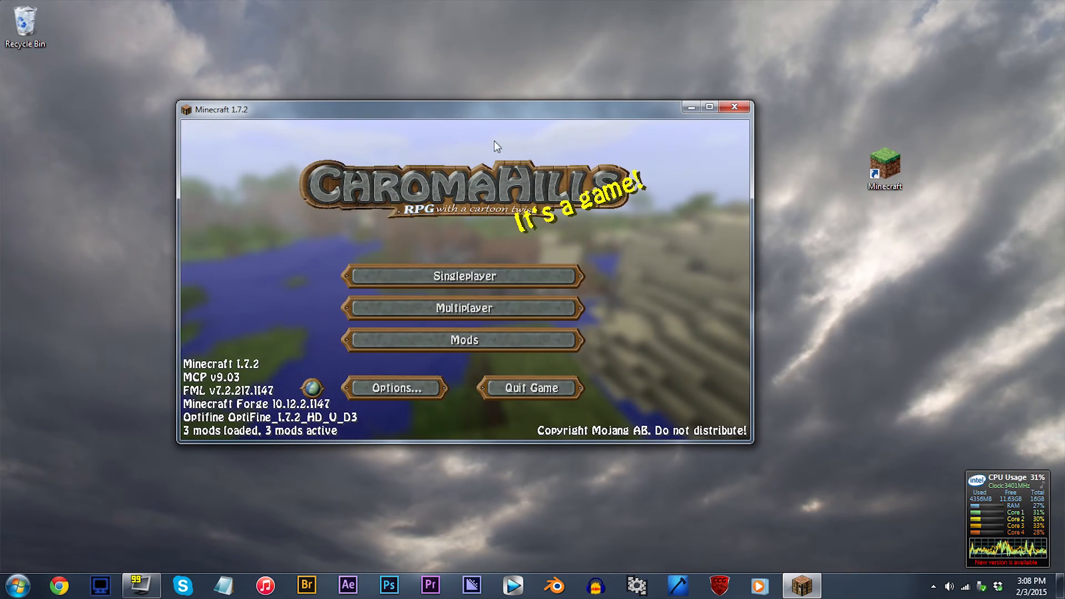
{"action": "left_click_drag", "start_coordinate": [496, 110], "coordinate": [567, 118]}
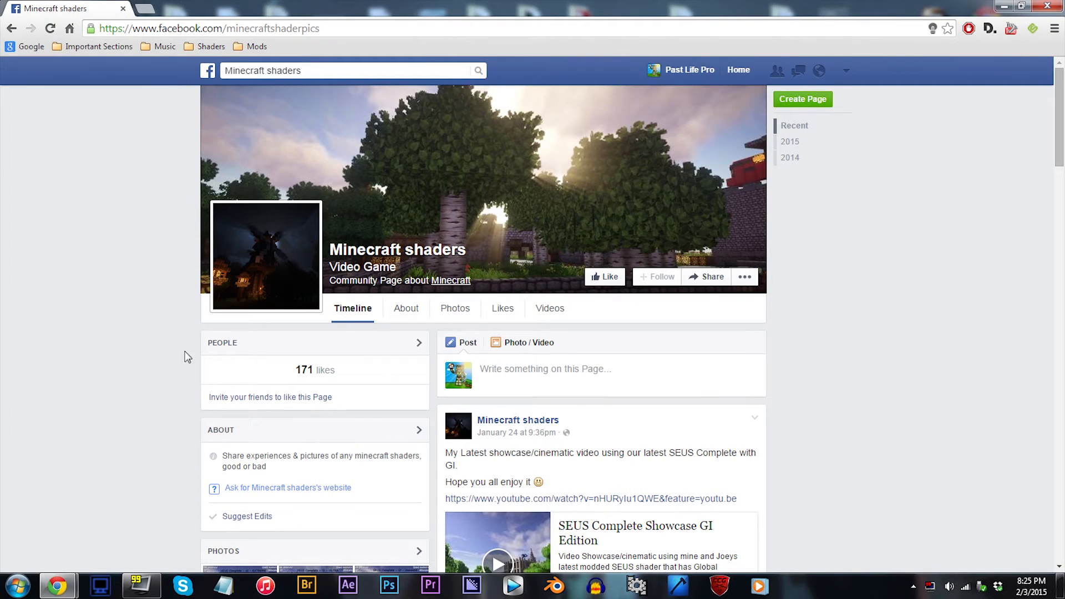
{"action": "mouse_move", "coordinate": [16, 307]}
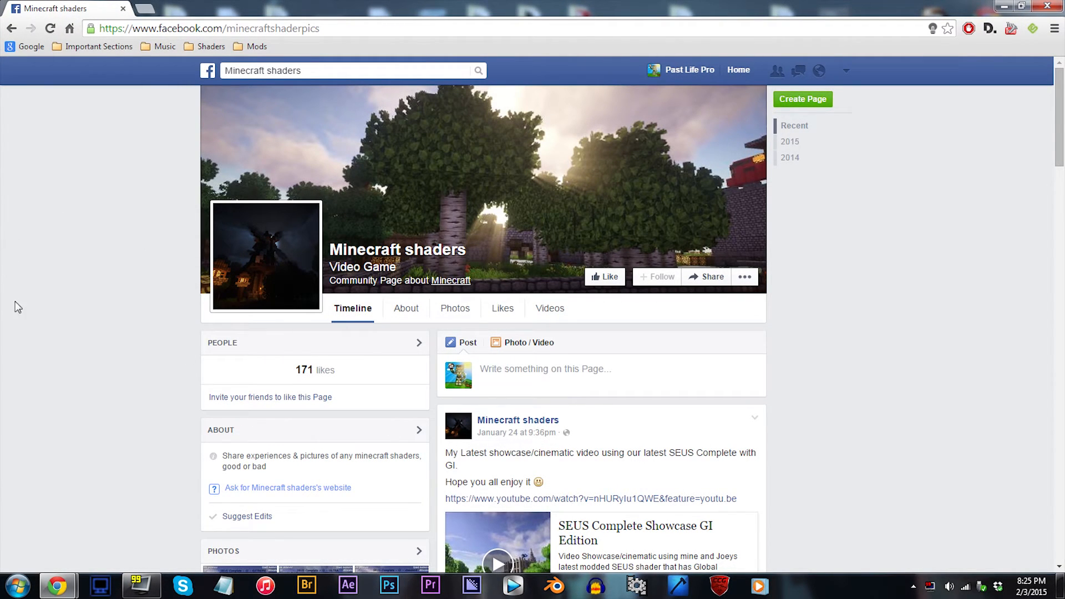
{"action": "mouse_move", "coordinate": [105, 490]}
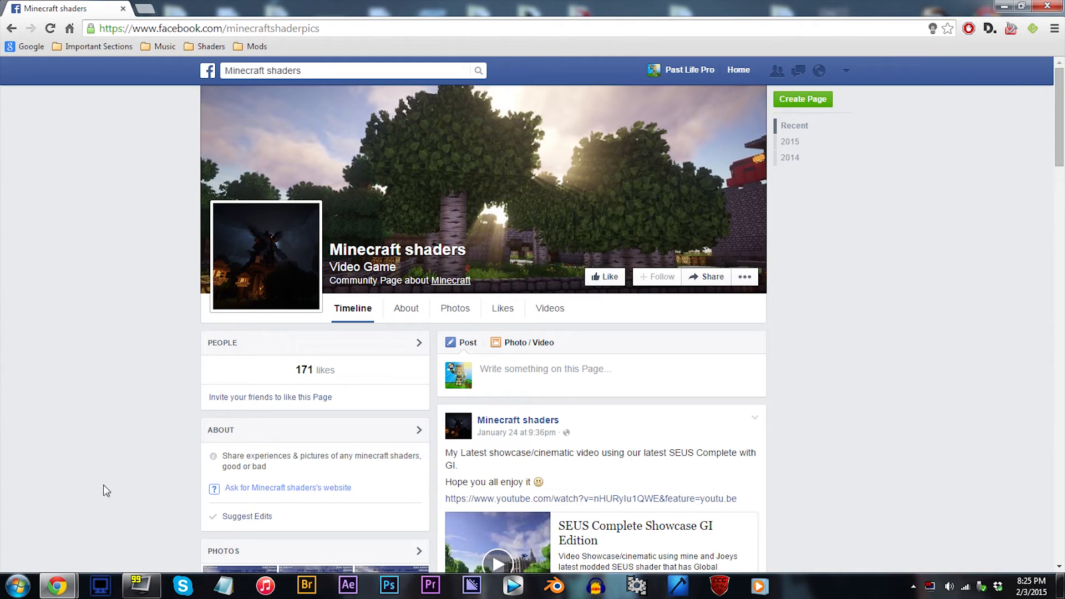
{"action": "mouse_move", "coordinate": [112, 295]}
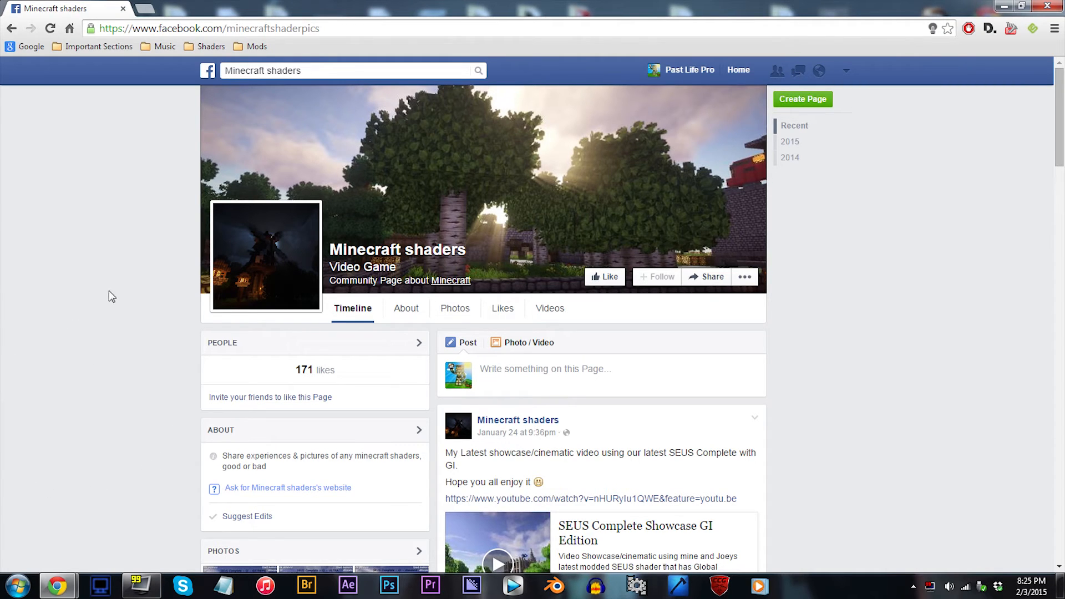